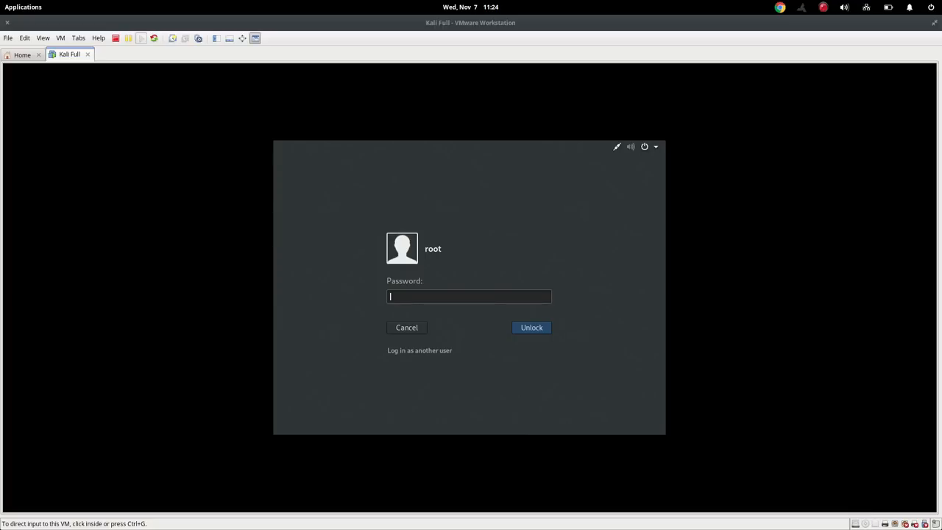
pyautogui.moveTo(327, 247)
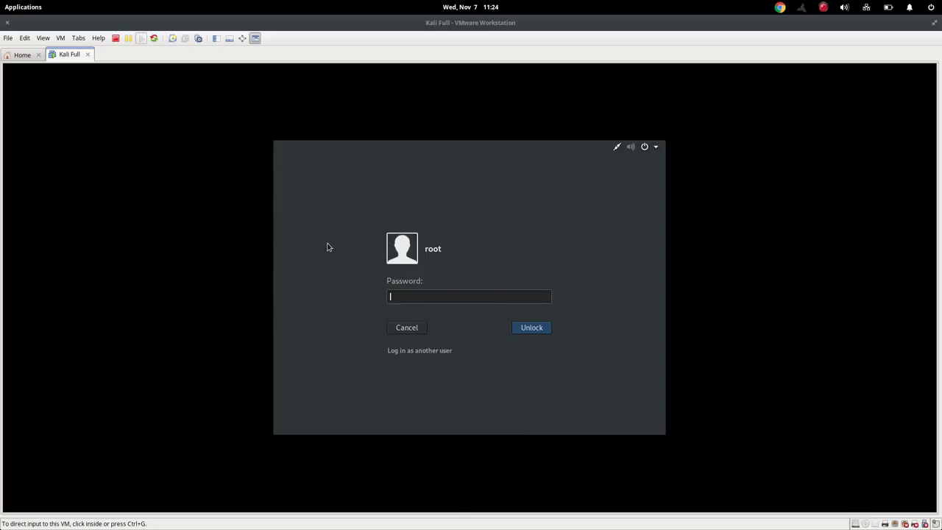
pyautogui.moveTo(709, 155)
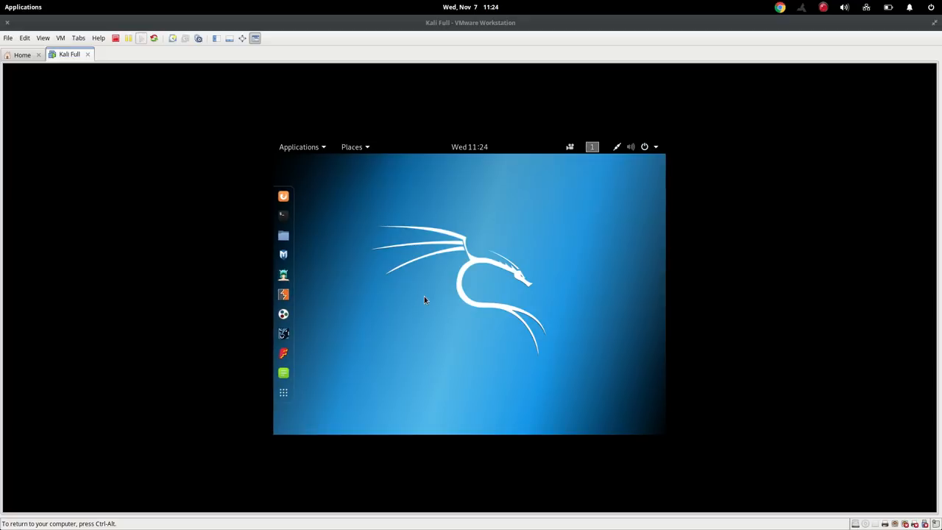
pyautogui.moveTo(284, 214)
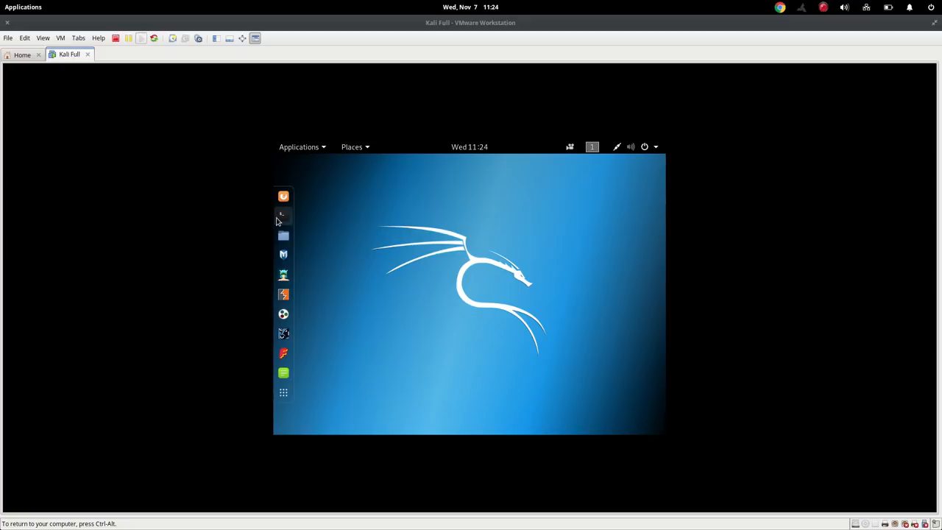
# Step: Open a terminal on the Kali desktop and run apt-get update
pyautogui.click(283, 214)
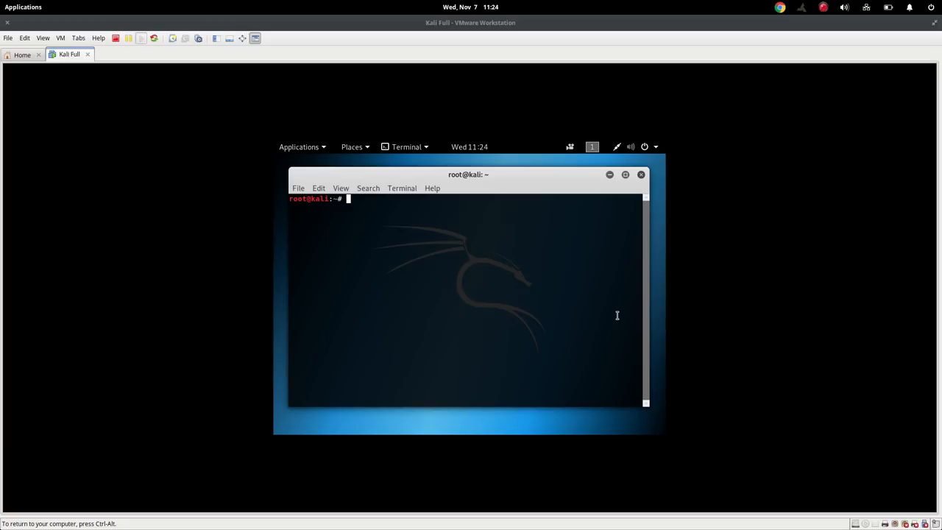
pyautogui.moveTo(663, 258)
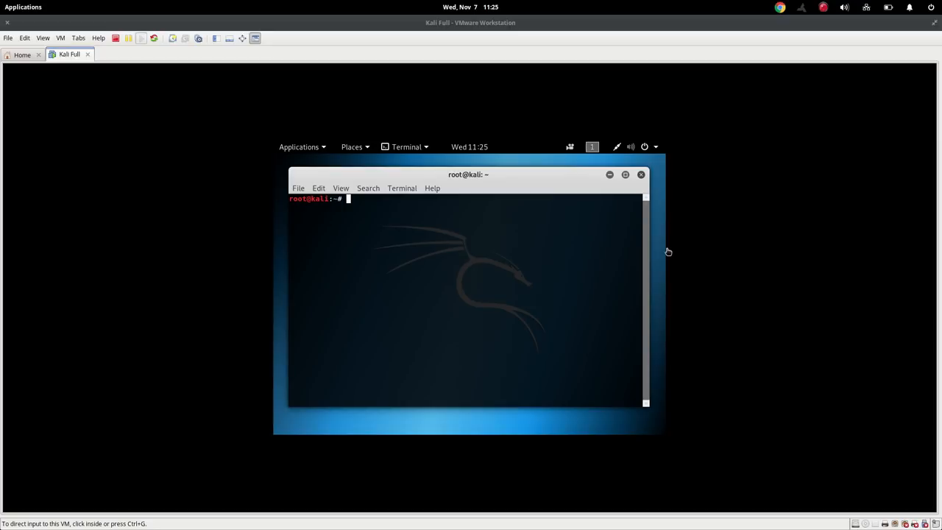
pyautogui.moveTo(720, 224)
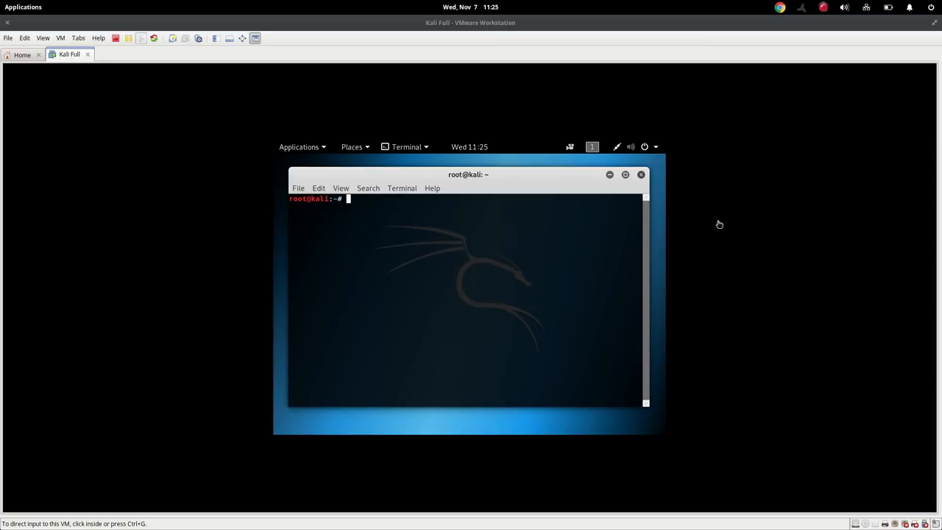
pyautogui.moveTo(749, 221)
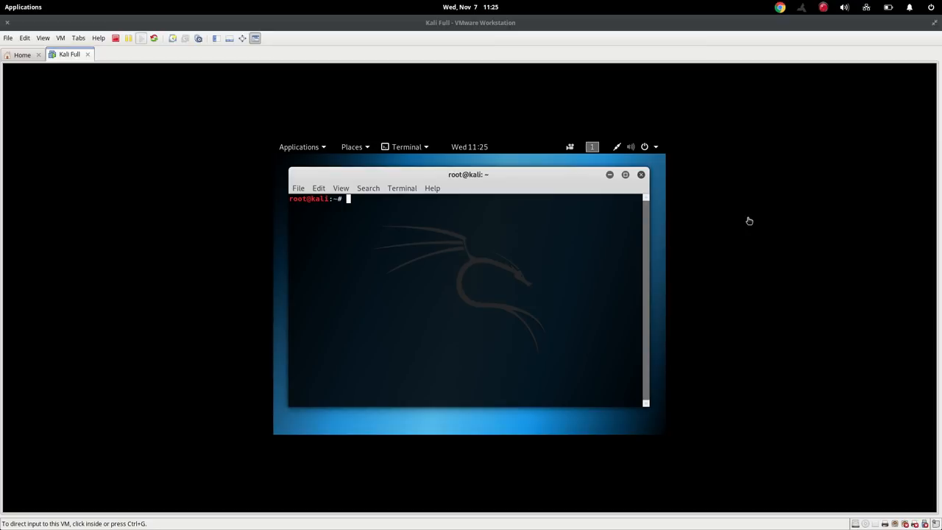
pyautogui.write('apt-get update')
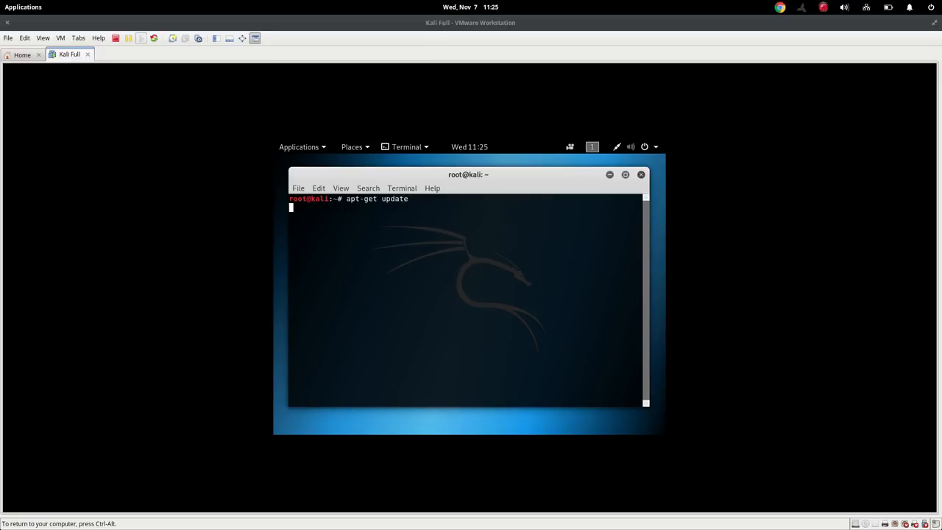
pyautogui.press('Return')
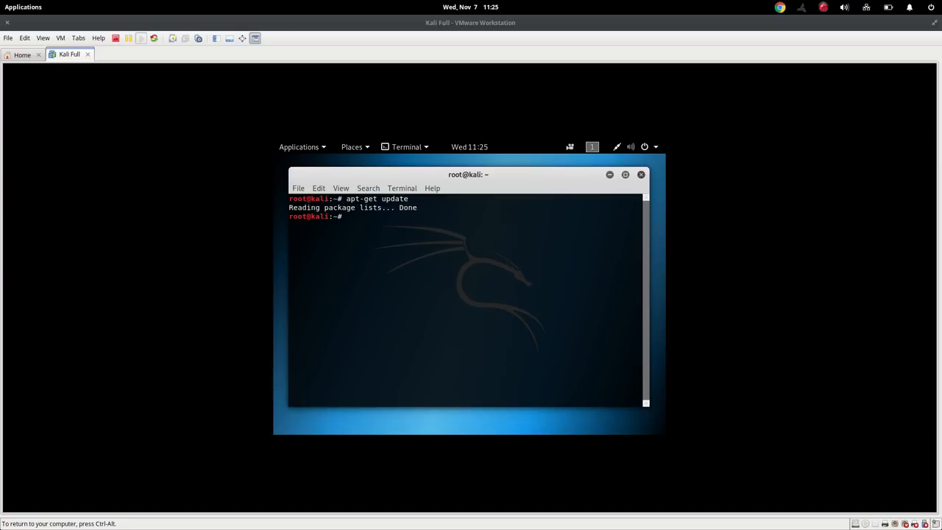
# Step: Type the apt-get upgrade command at the prompt
pyautogui.write('apt')
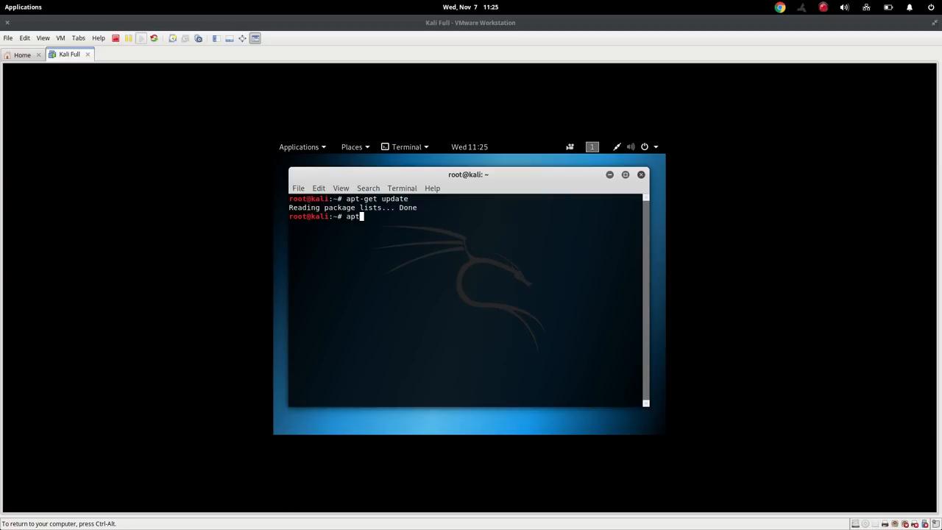
pyautogui.write('-get u')
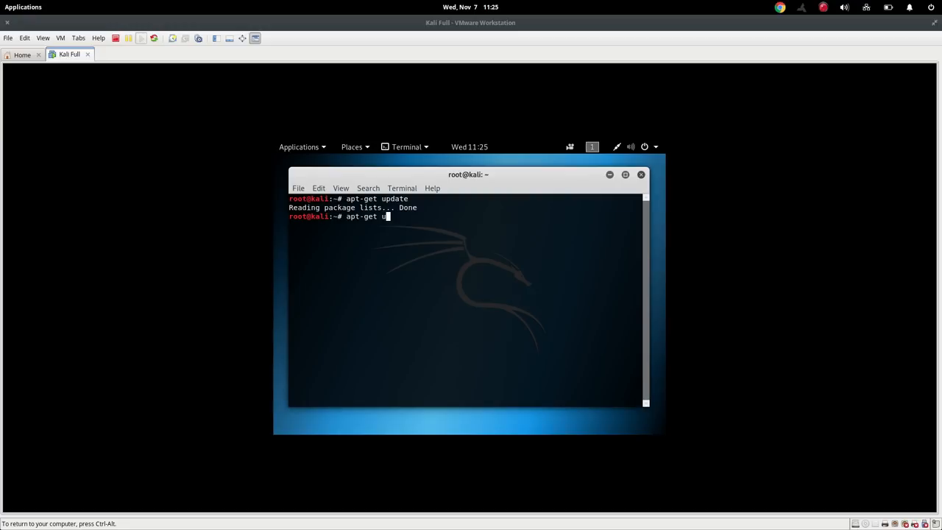
pyautogui.write('grade')
pyautogui.write('nano /e')
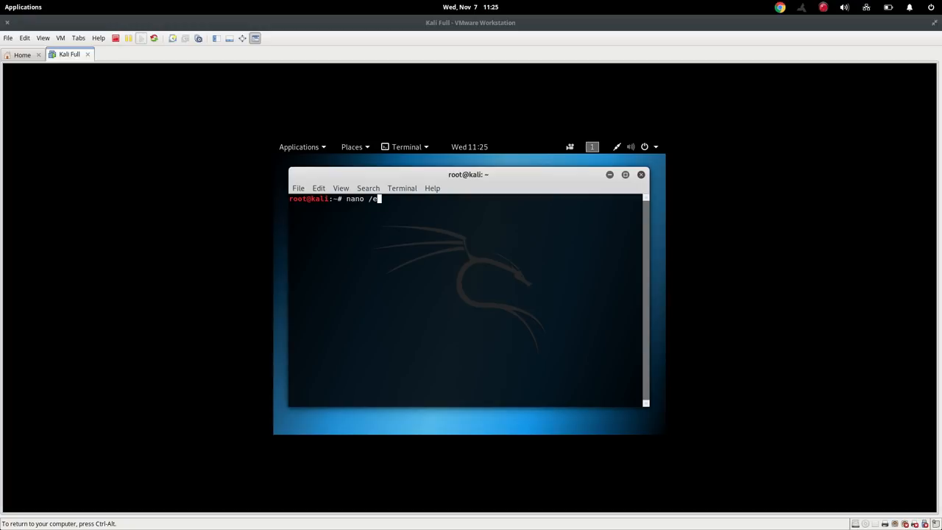
# Step: Open /etc/apt/sources.list in the nano editor
pyautogui.write('tc/ap')
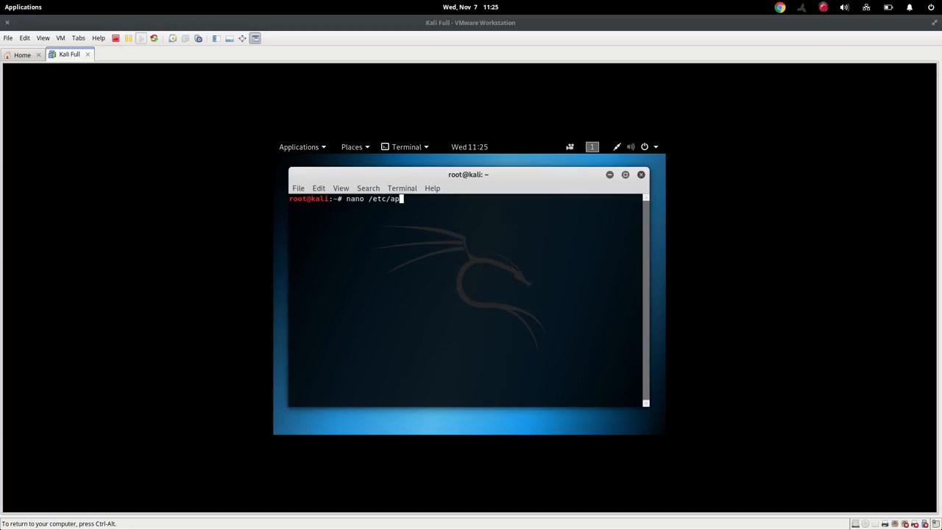
pyautogui.write('t')
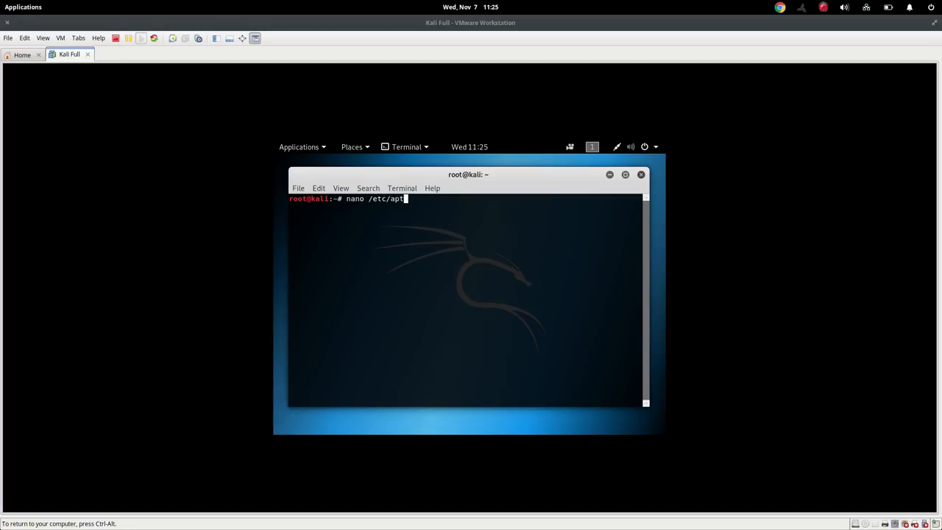
pyautogui.write('sou')
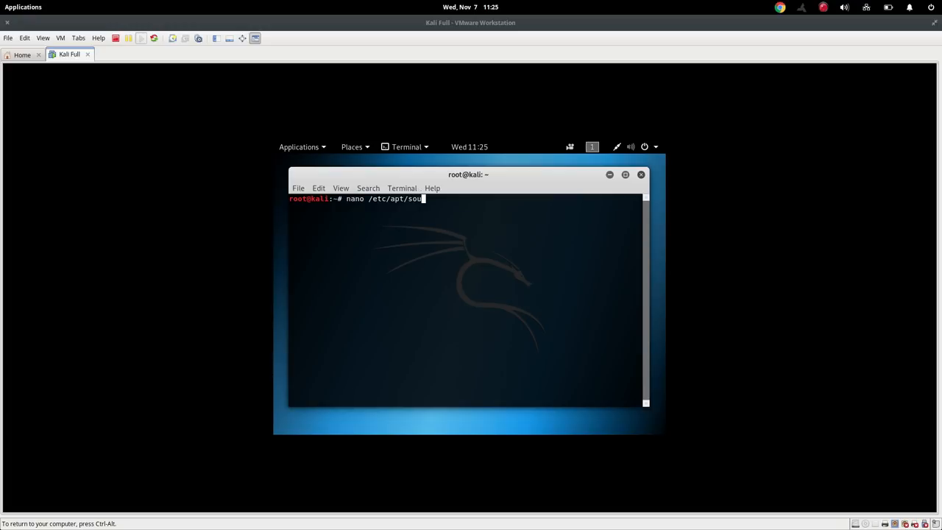
pyautogui.write('rces.list')
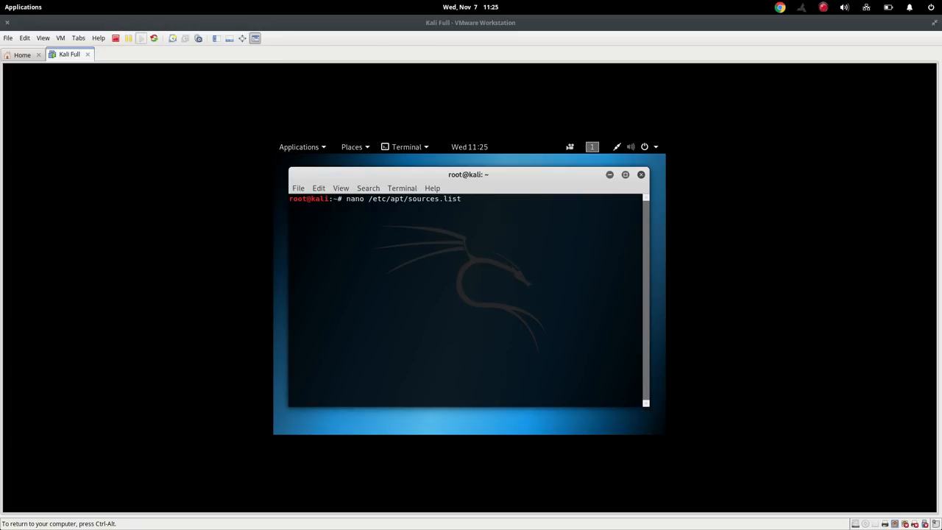
pyautogui.press('Return')
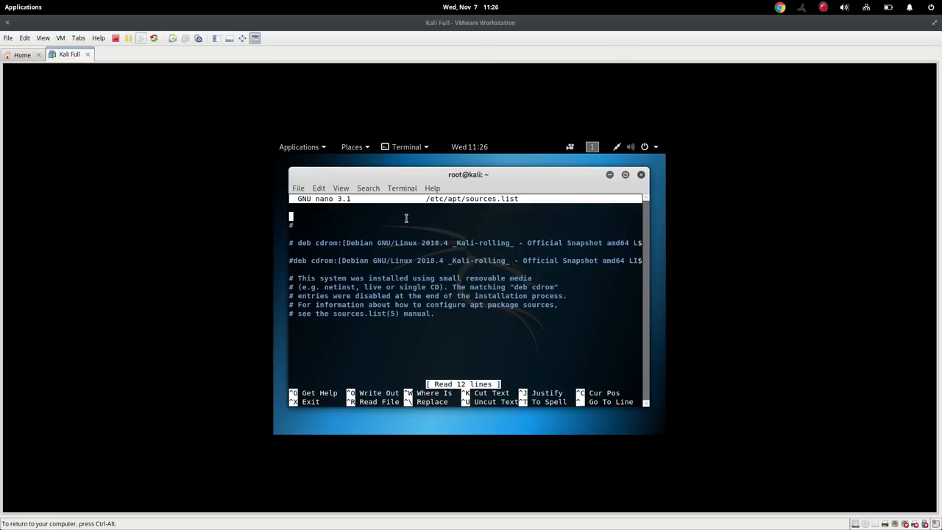
pyautogui.write('deb')
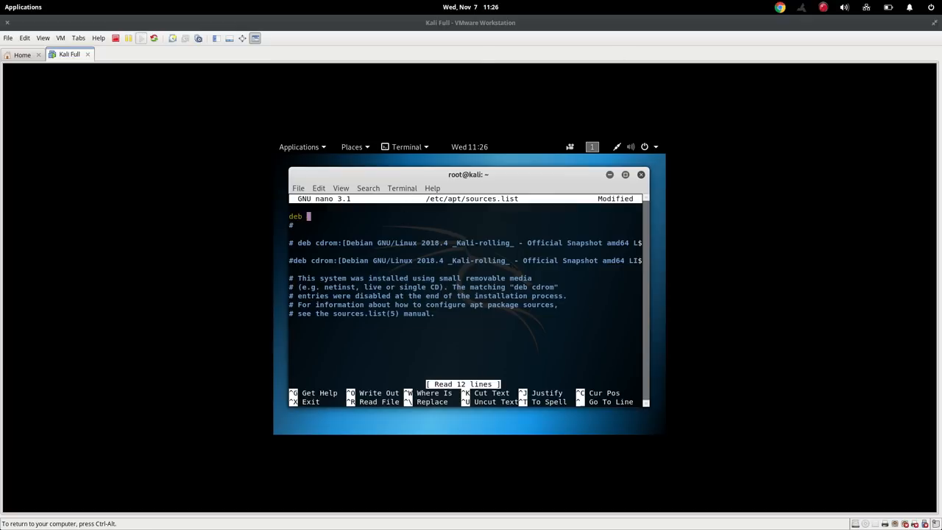
pyautogui.write('htt')
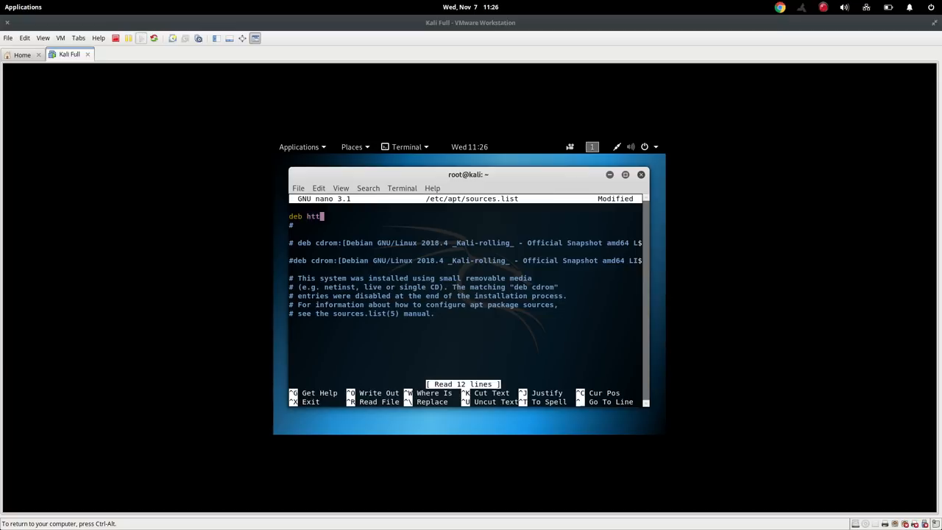
pyautogui.write('p:')
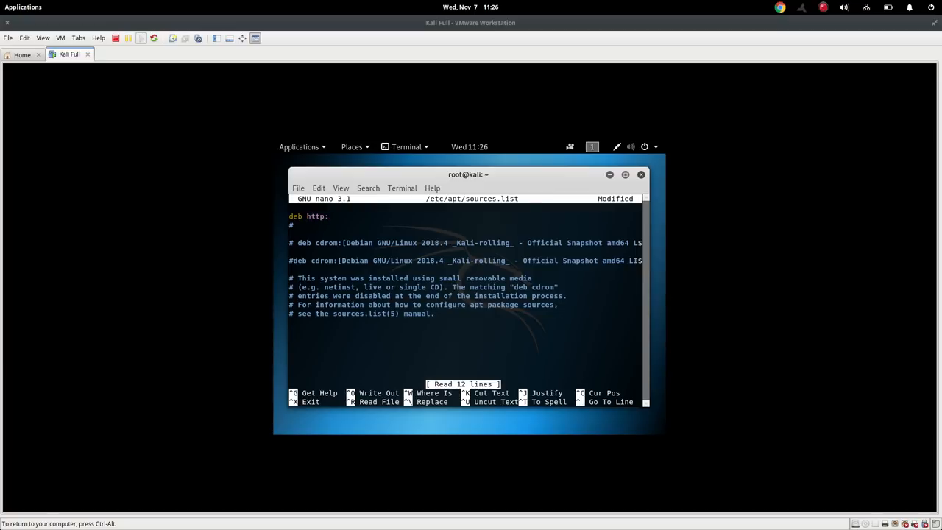
pyautogui.write('://http')
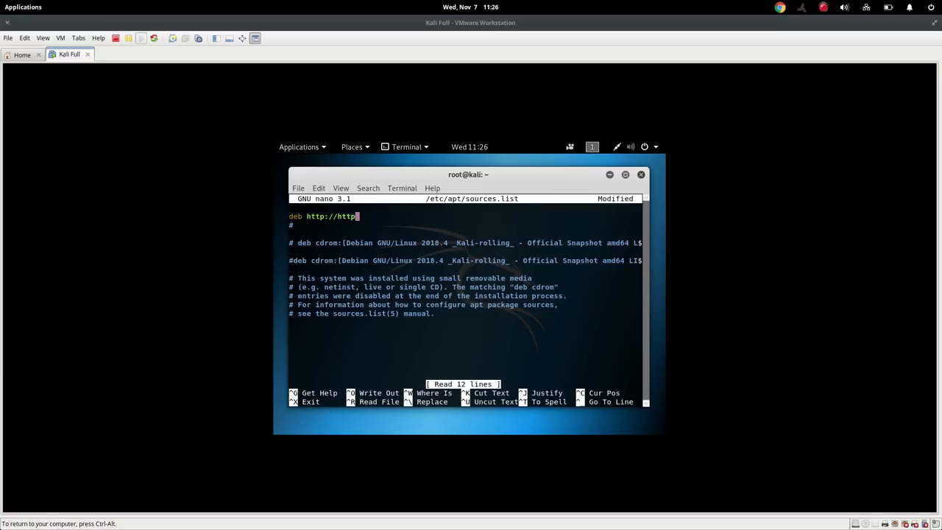
pyautogui.write('.')
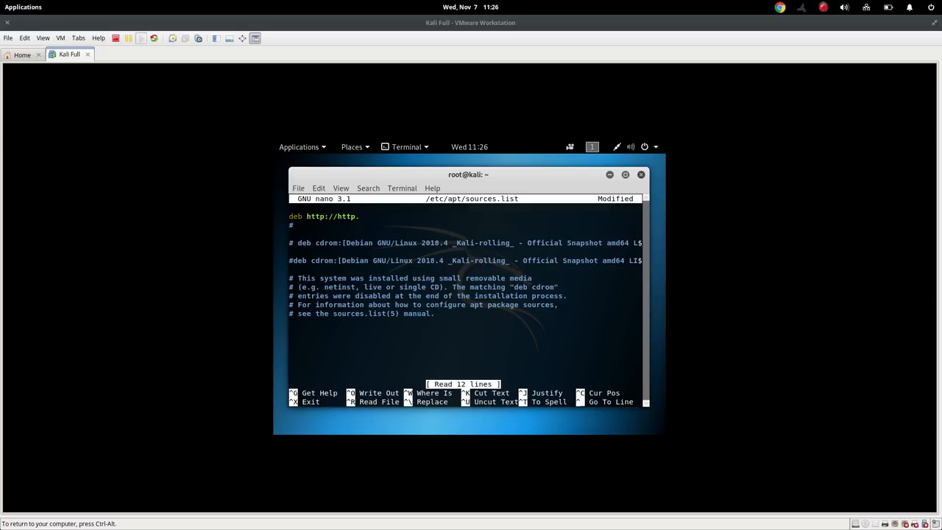
pyautogui.write('kali.')
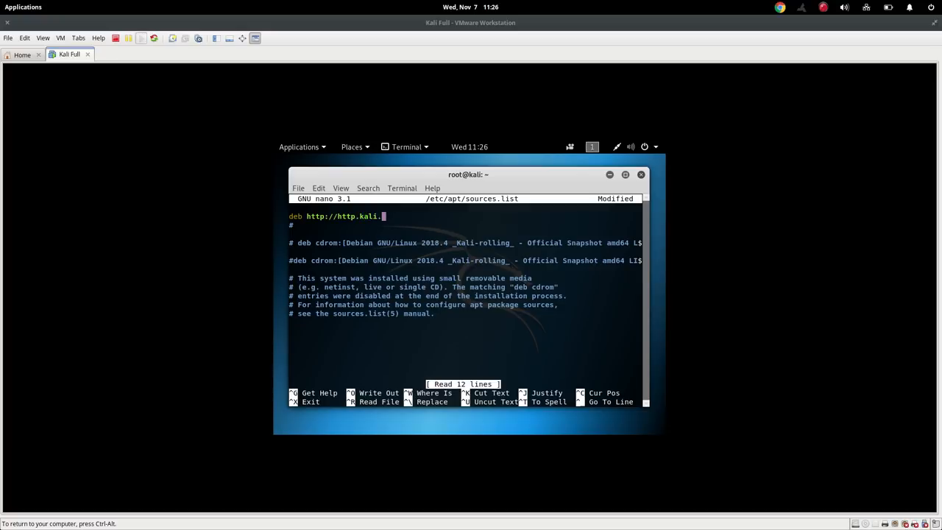
pyautogui.write('org/')
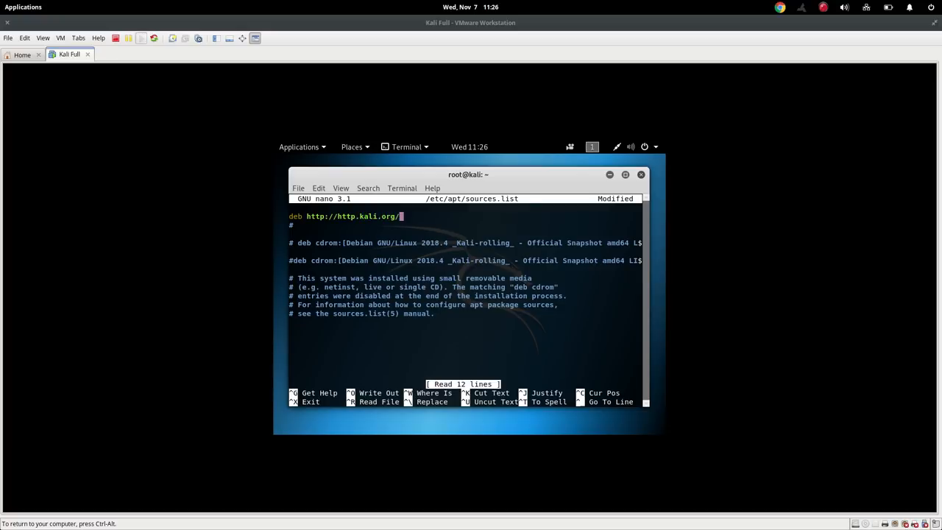
pyautogui.write('kali')
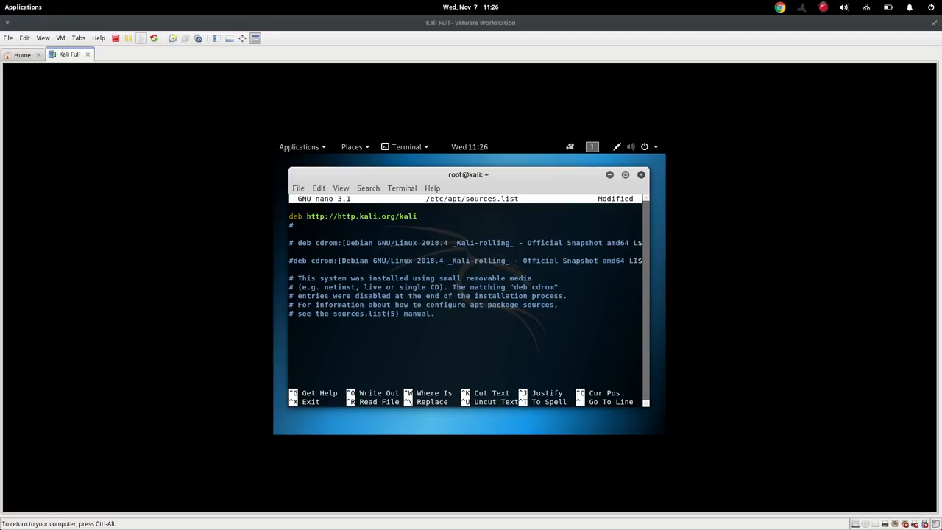
# Step: Finish the line with 'kali-rolling main contrib non-free' and save the file
pyautogui.write('kali')
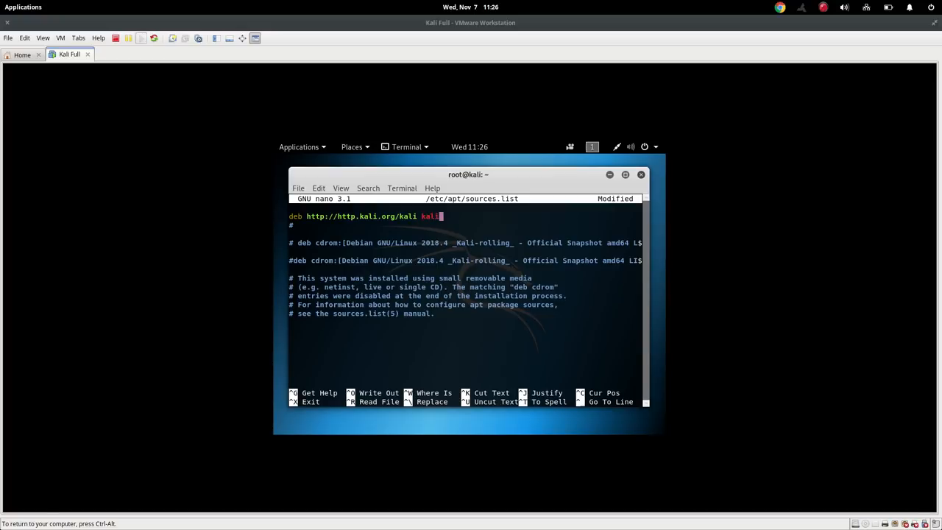
pyautogui.write('-rp')
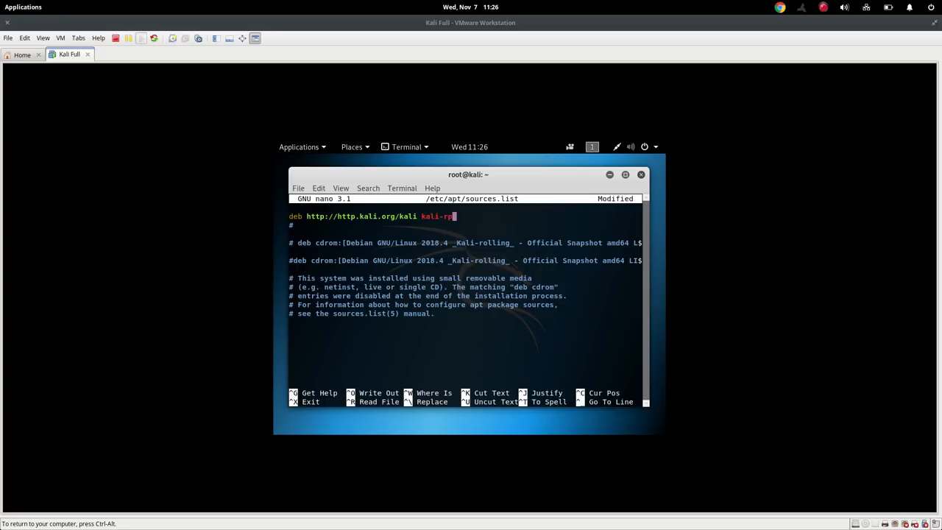
pyautogui.moveTo(751, 261)
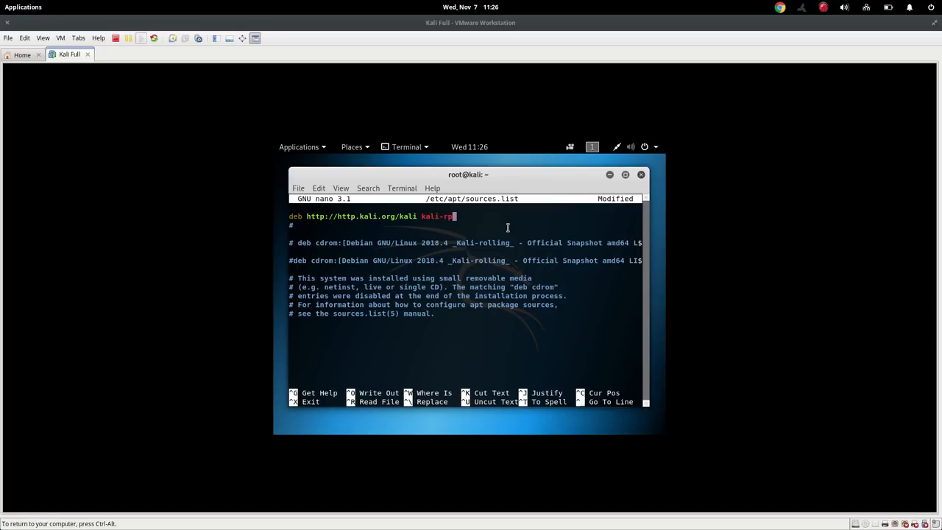
pyautogui.write('olling')
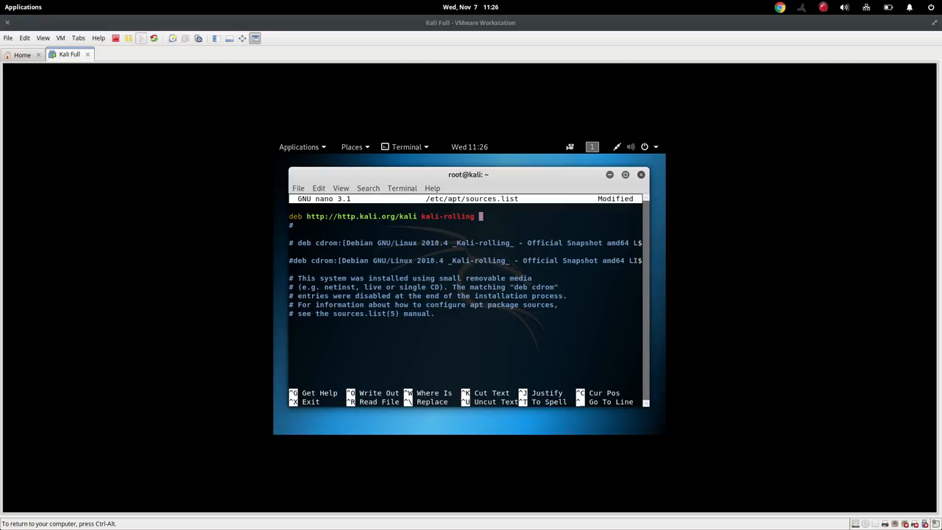
pyautogui.write('main contrib')
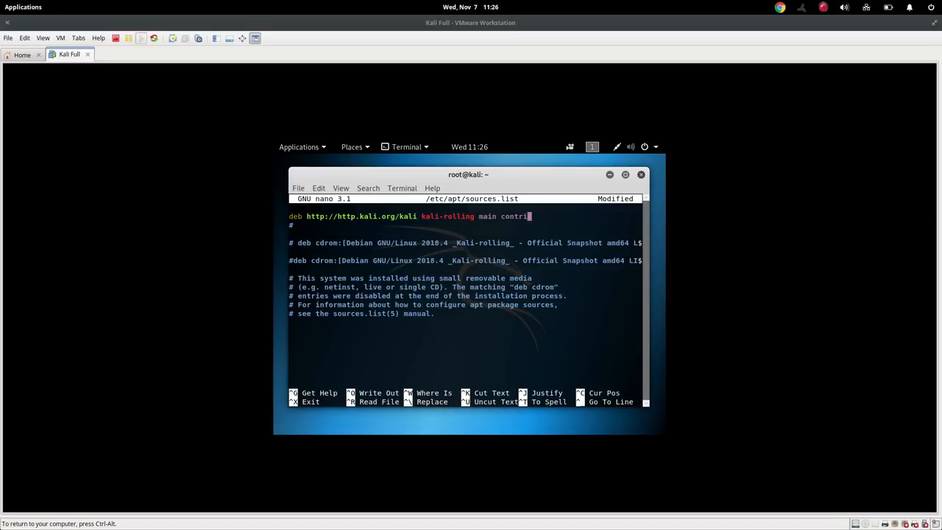
pyautogui.press('BackSpace')
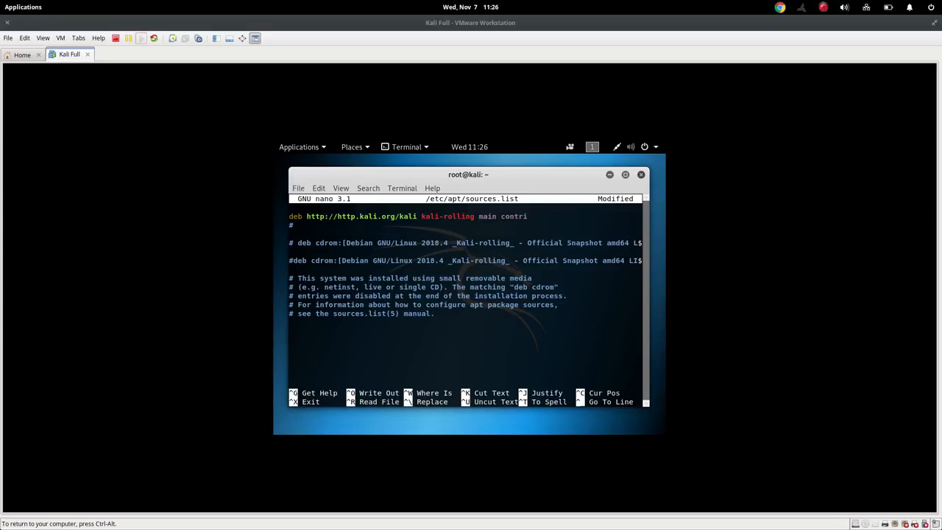
pyautogui.write('non')
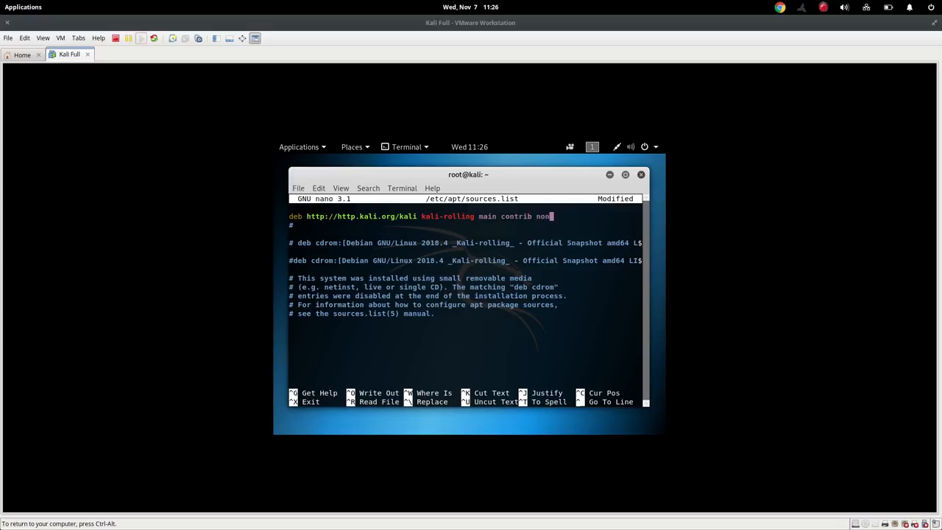
pyautogui.write('-free')
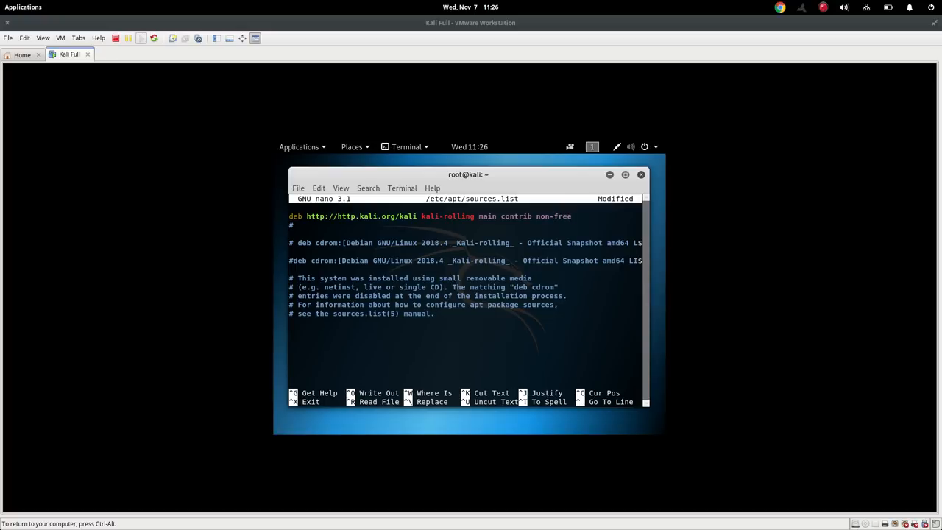
pyautogui.press('ctrl+o')
pyautogui.write('apt-get update')
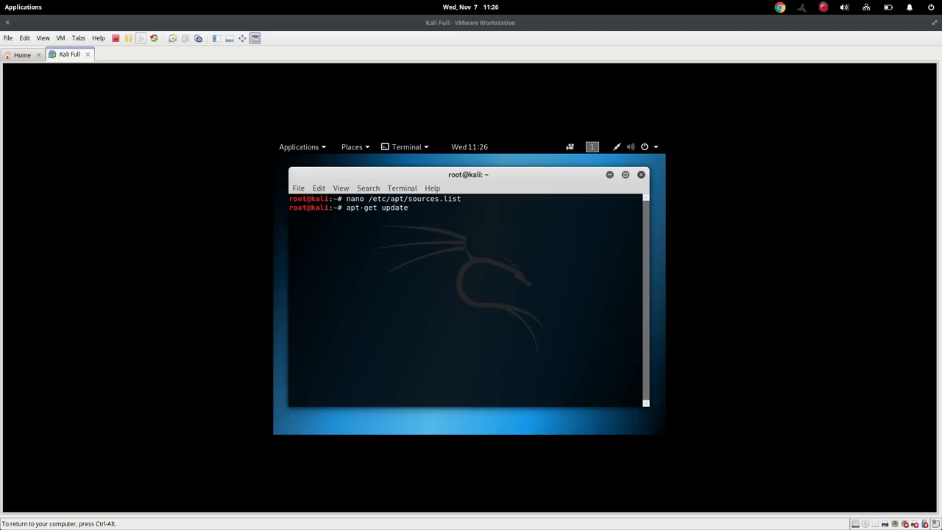
# Step: Run apt-get update to fetch the kali-rolling main, contrib and non-free lists
pyautogui.press('Return')
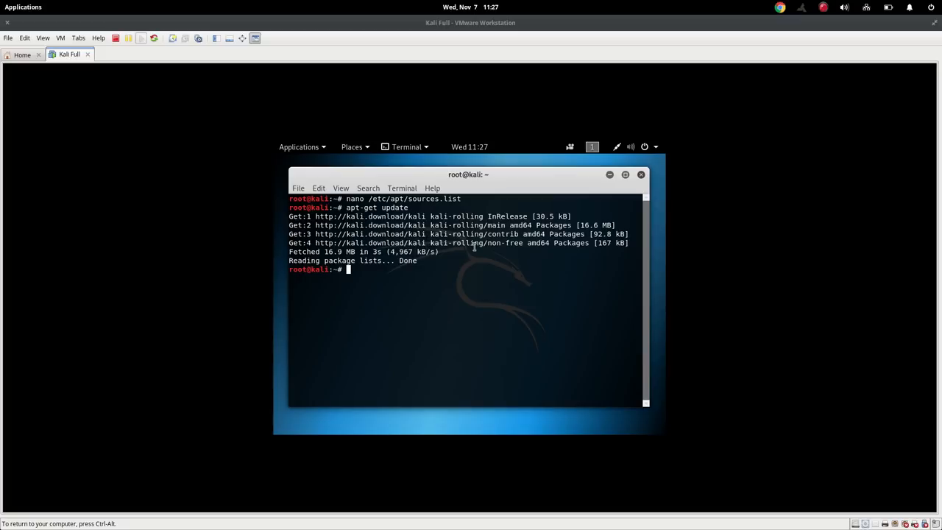
pyautogui.moveTo(356, 310)
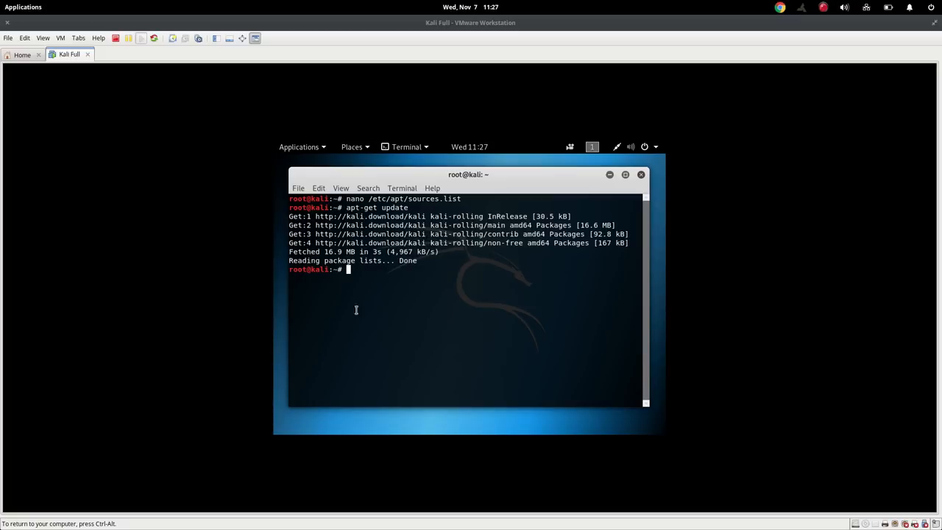
pyautogui.moveTo(367, 257)
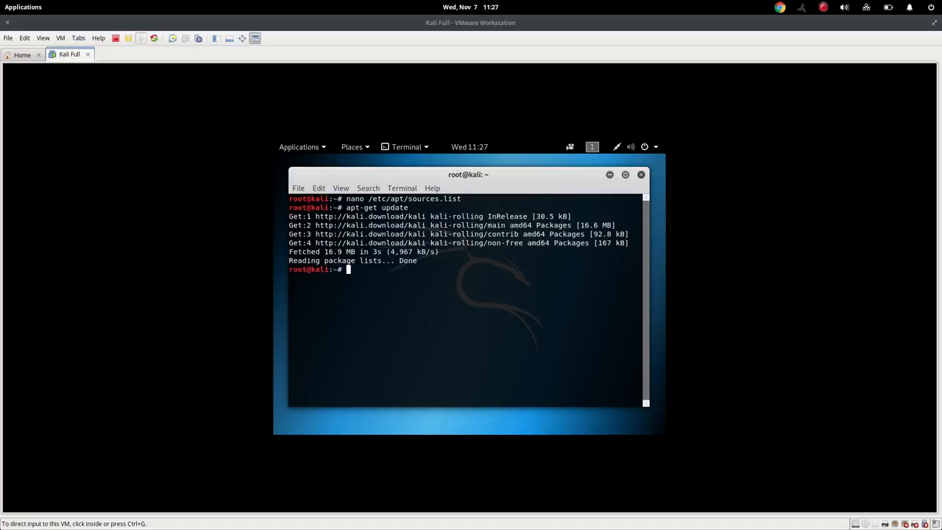
pyautogui.moveTo(529, 338)
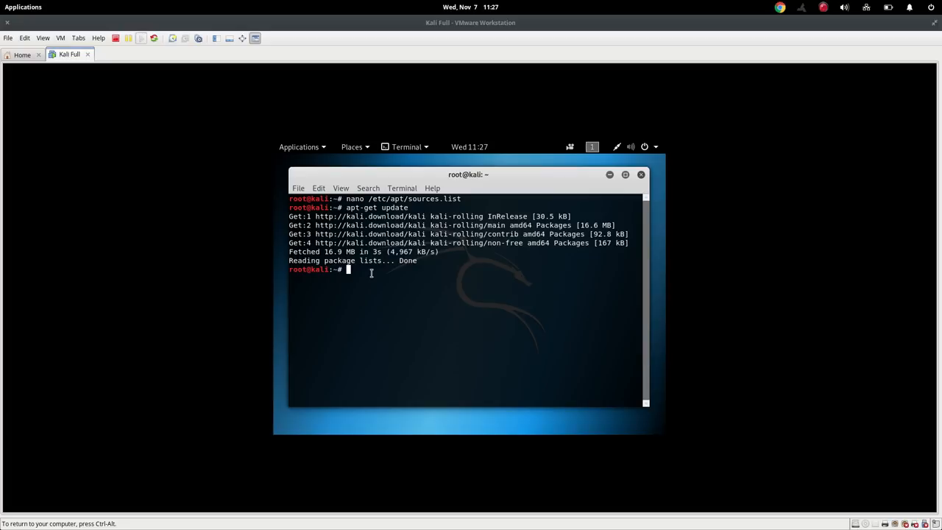
# Step: Run apt-get upgrade and confirm with y to upgrade 206 packages
pyautogui.write('apt-g')
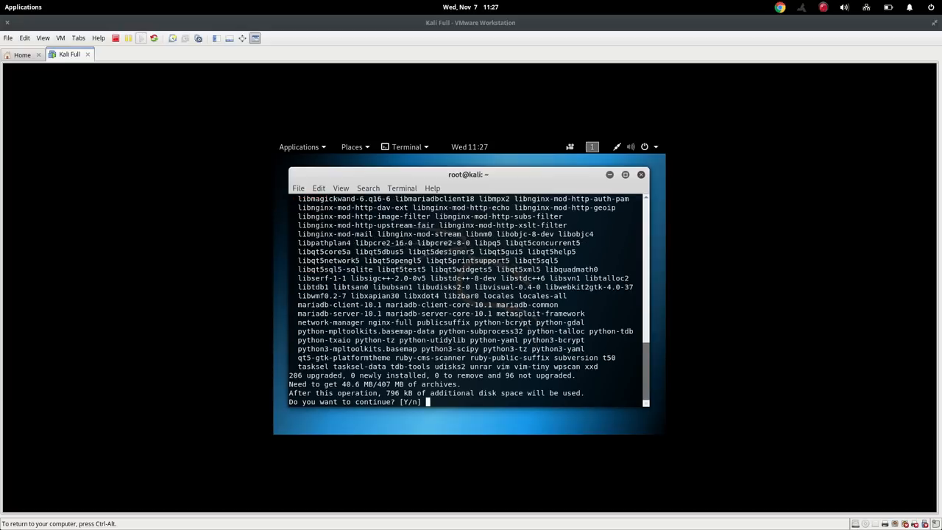
pyautogui.write('y')
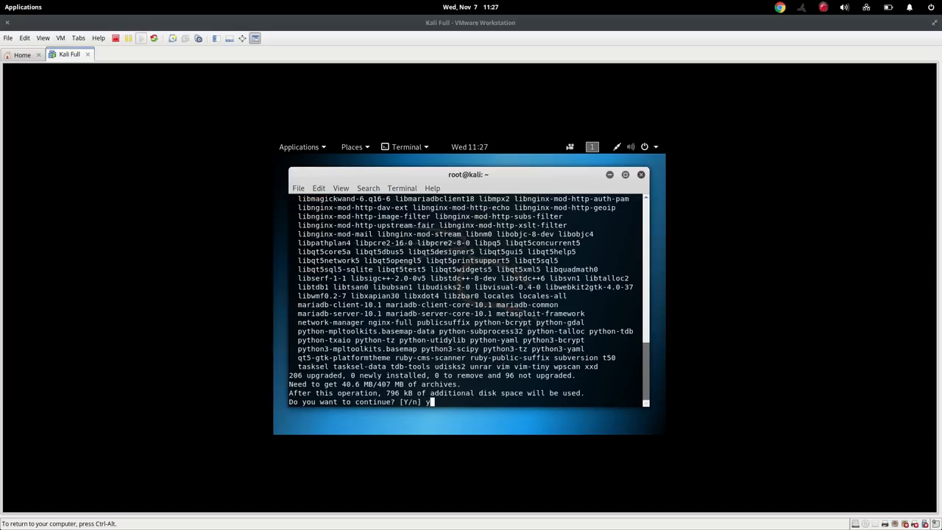
pyautogui.press('Return')
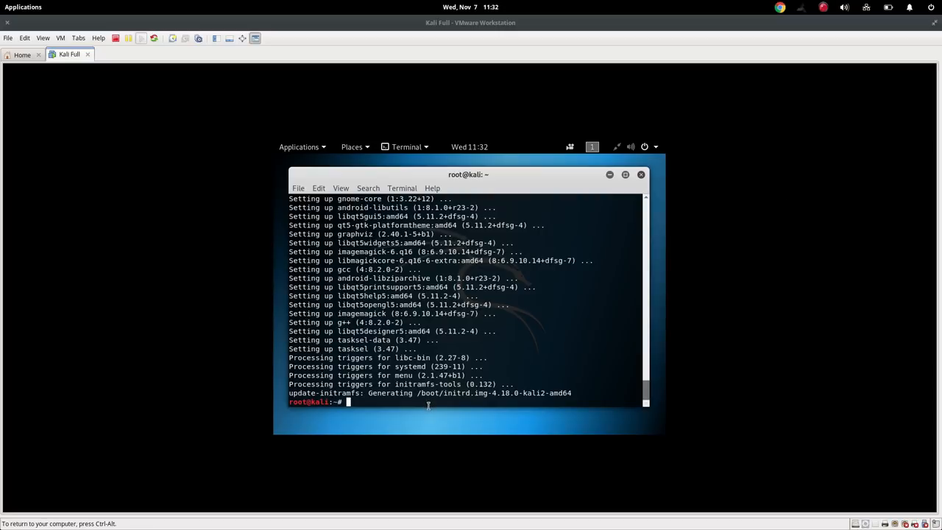
# Step: Run apt-get auto-remove to clear unneeded packages
pyautogui.write('apt-')
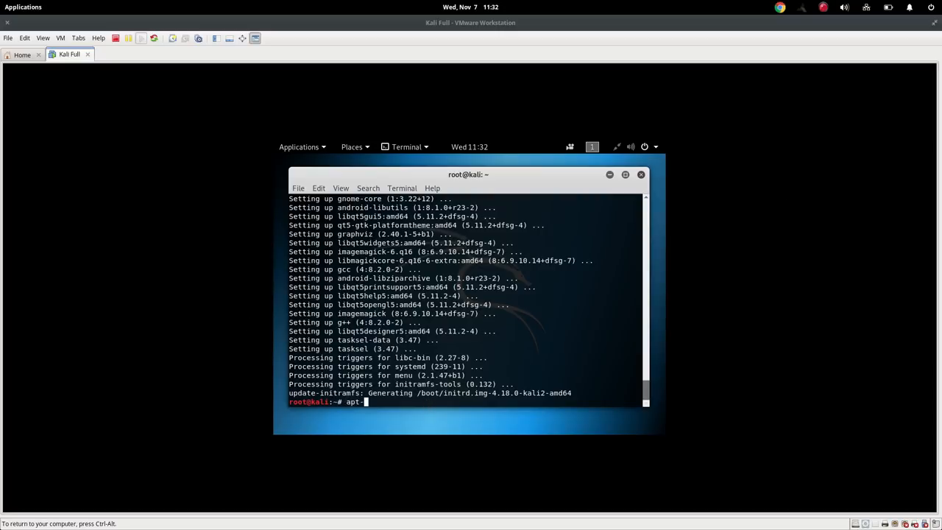
pyautogui.write('get auto-remove')
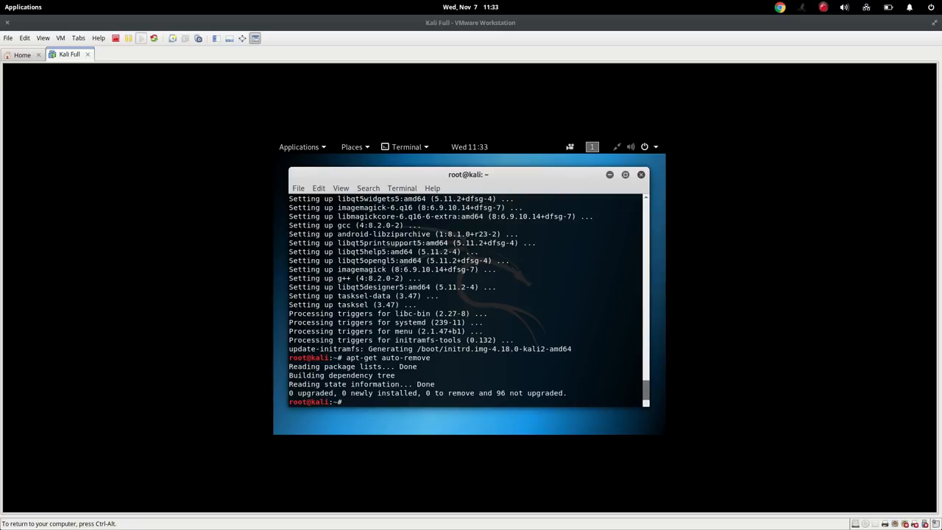
pyautogui.write('apt-get auto-remove')
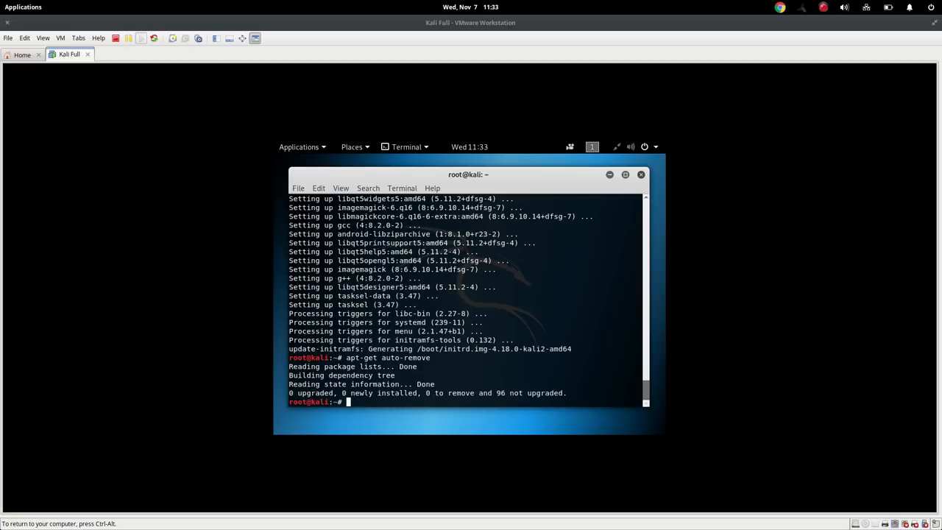
# Step: Run 'apt-get update && apt-get upgrade && apt-get auto-remove', then clear the terminal
pyautogui.write('apt')
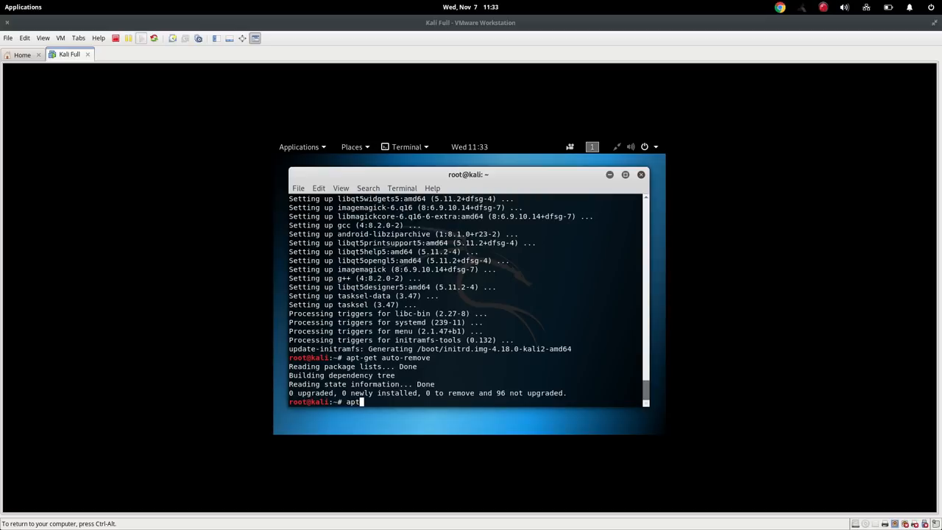
pyautogui.write('-get update &&')
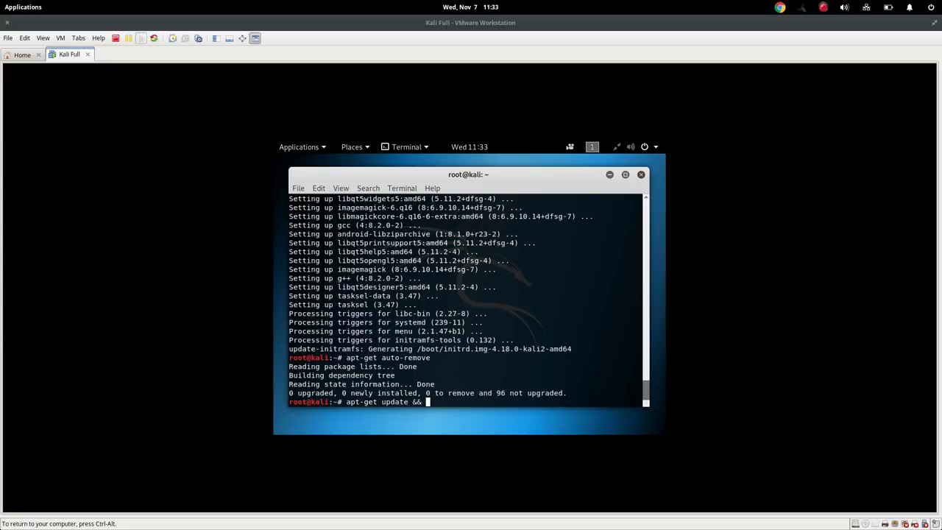
pyautogui.write('apt')
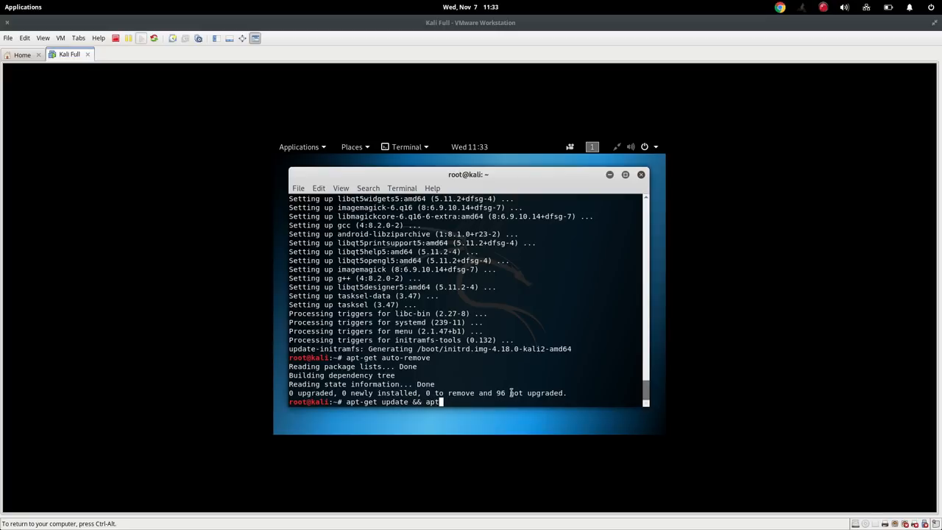
pyautogui.write('-get')
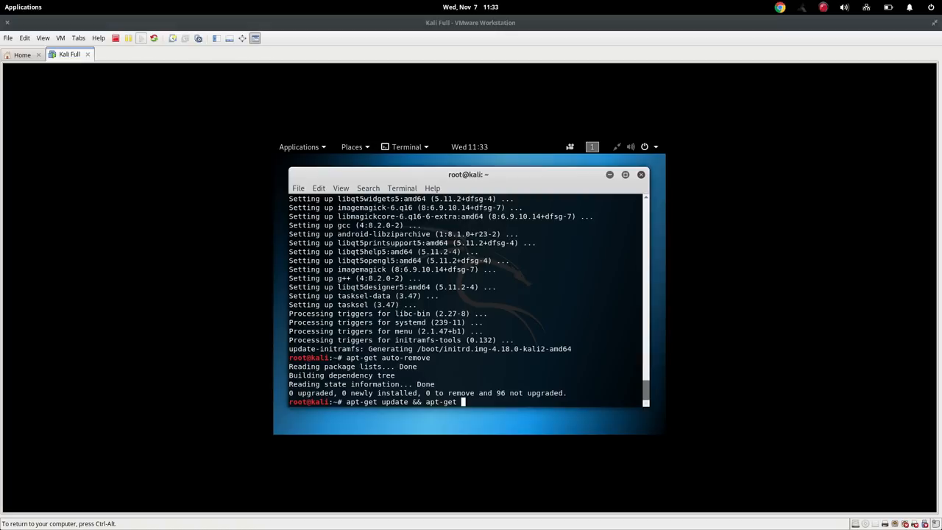
pyautogui.write('upgrade and')
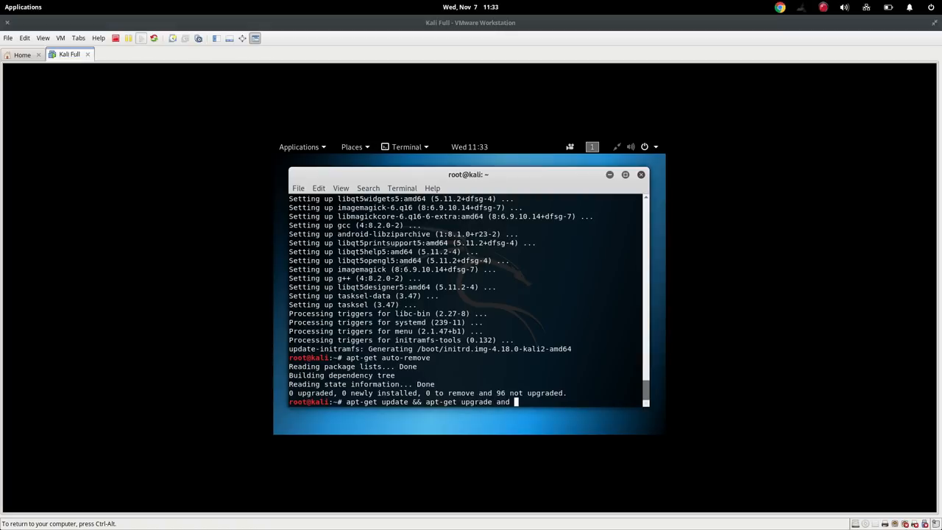
pyautogui.write('&& apt-get aut')
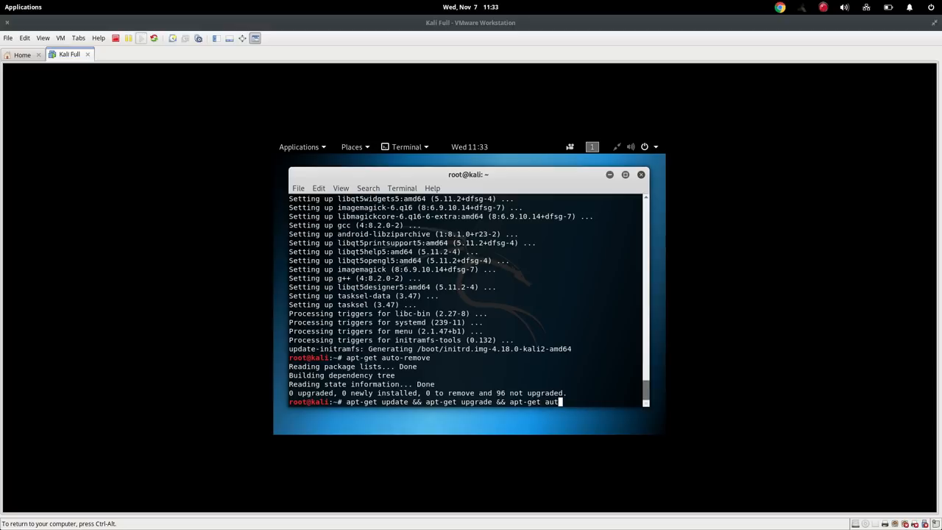
pyautogui.write('o-remove')
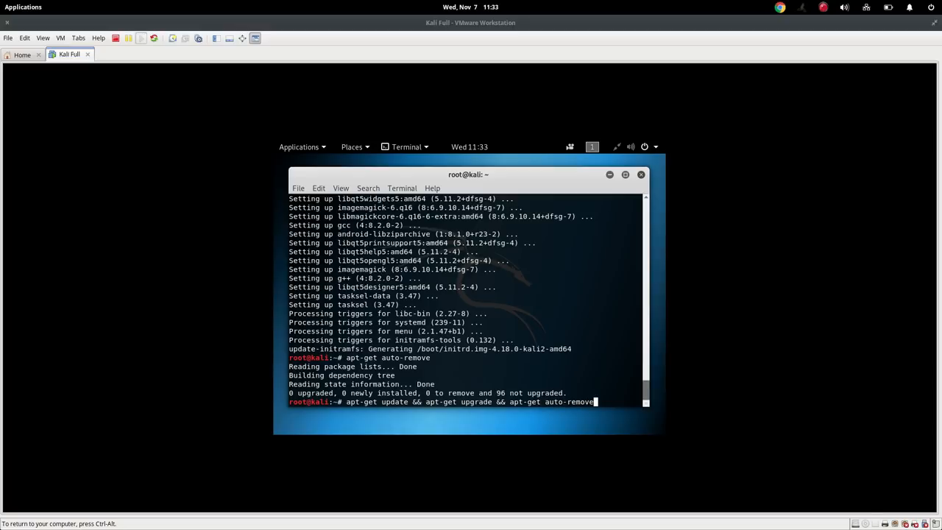
pyautogui.press('Return')
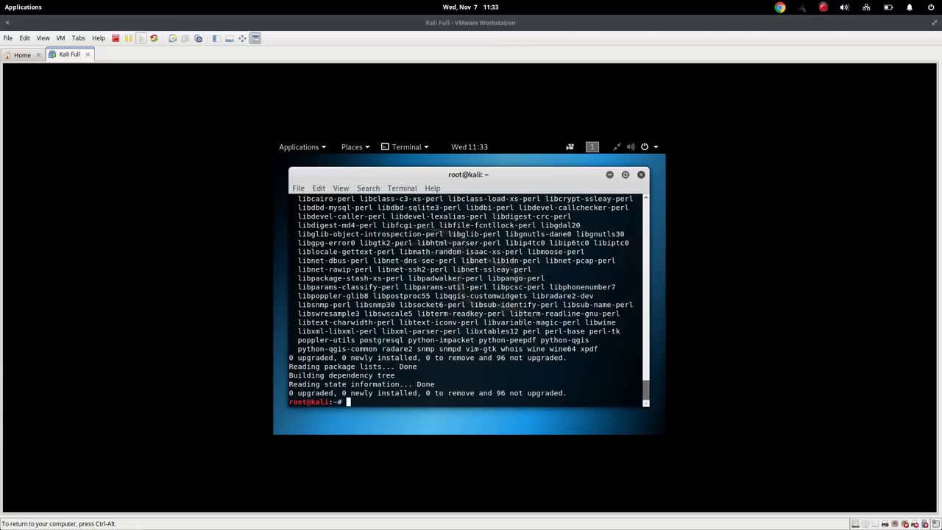
pyautogui.write('clear')
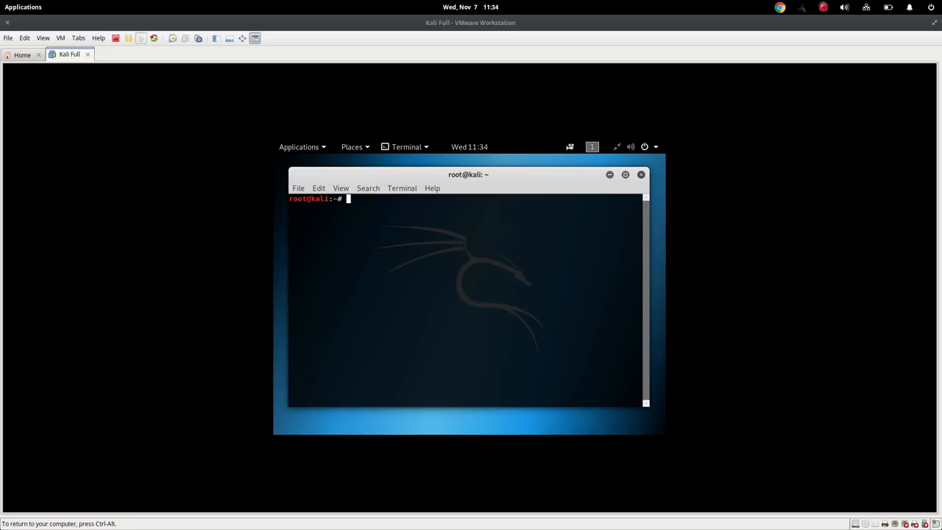
# Step: Run 'apt -y install open-vm-tools-desktop' so the desktop resizes
pyautogui.write('apt')
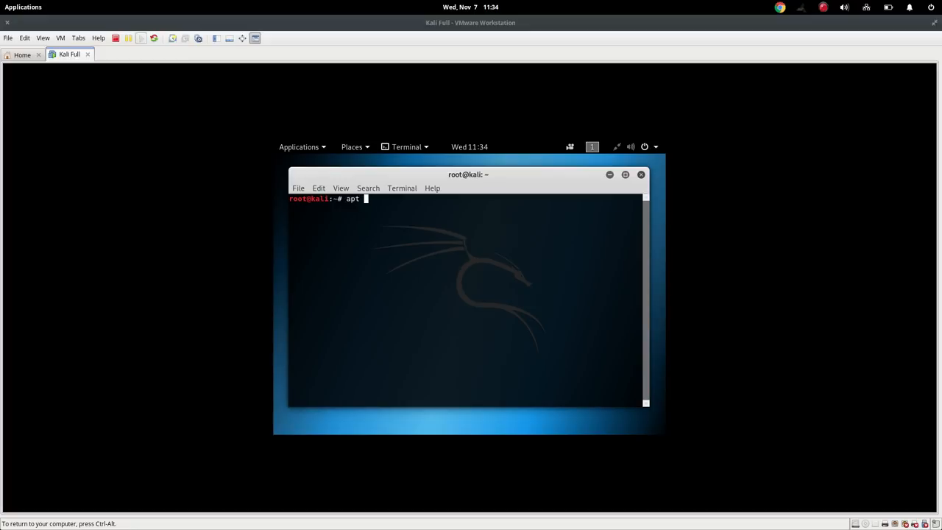
pyautogui.write('-y ins')
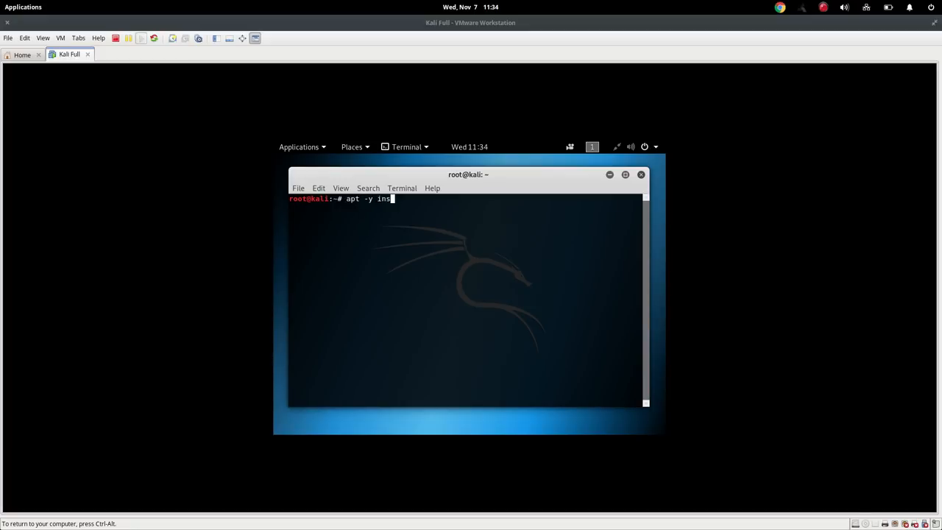
pyautogui.write('tall')
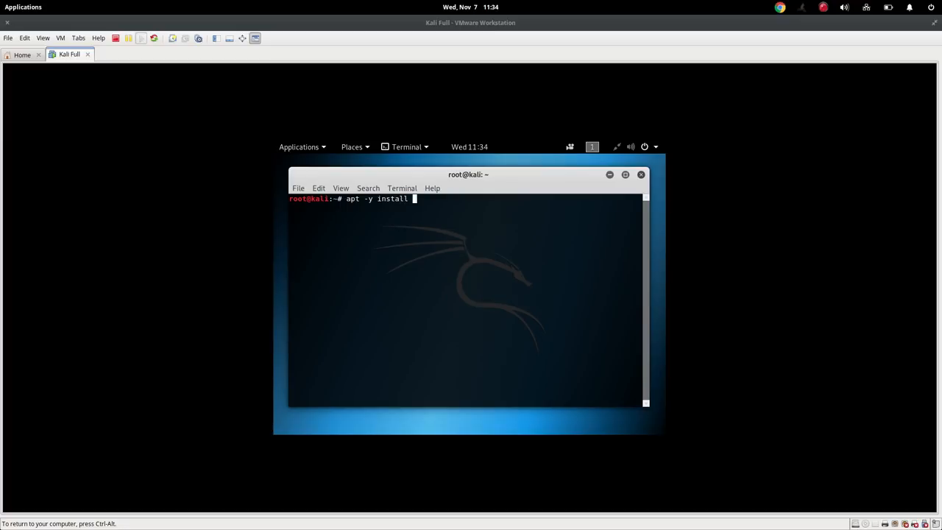
pyautogui.write('open-vm')
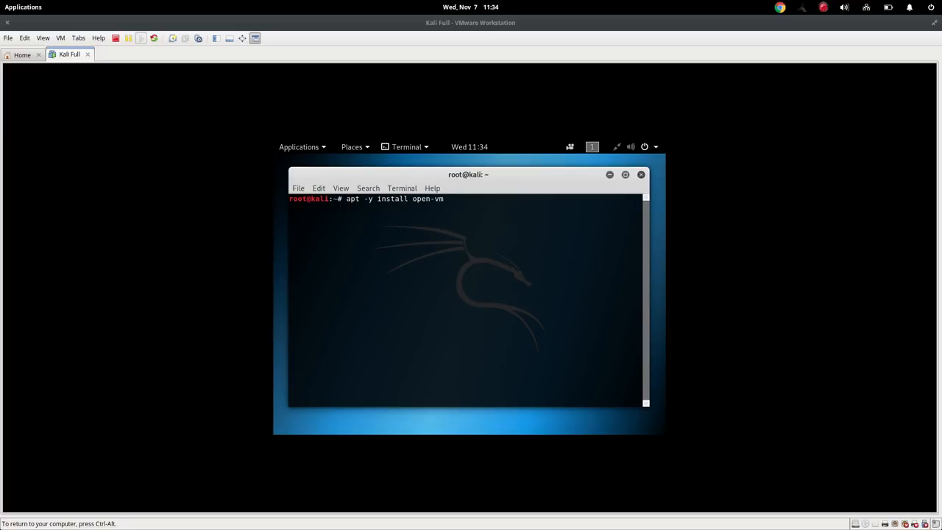
pyautogui.write('-tools')
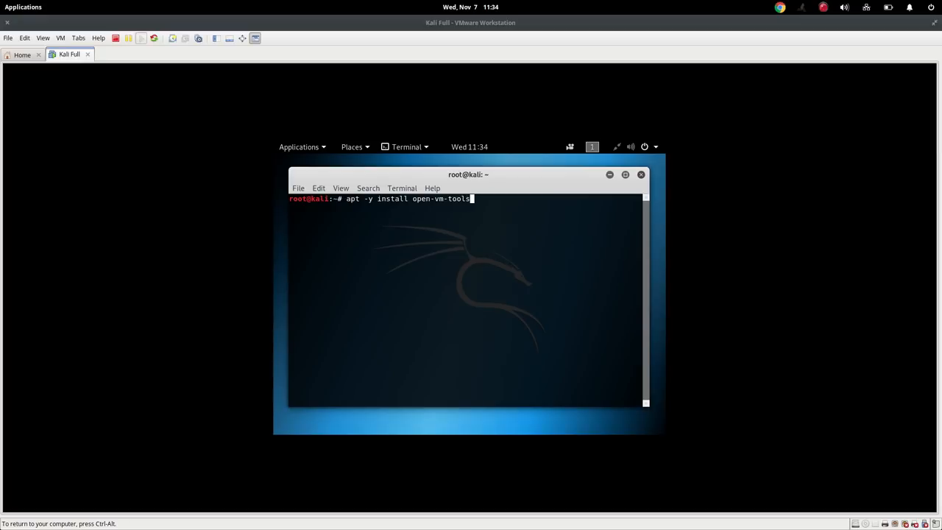
pyautogui.write('-deskt')
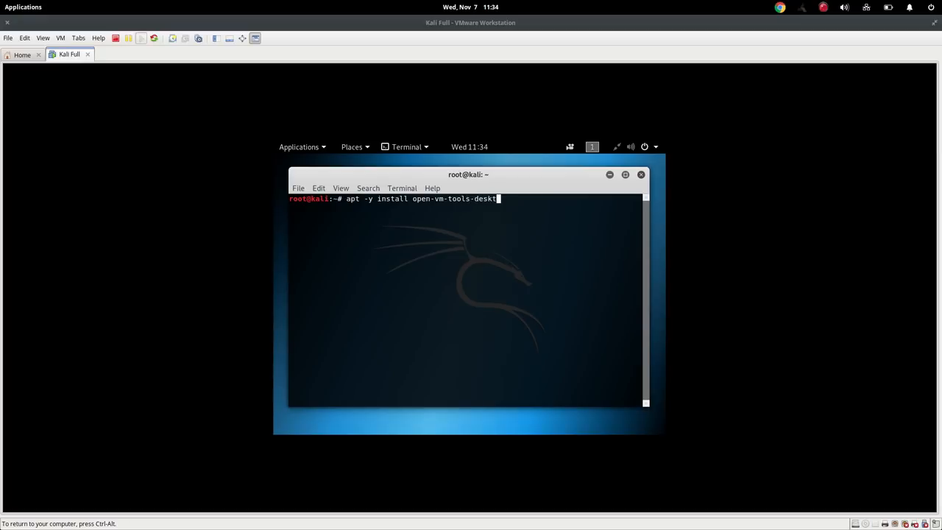
pyautogui.write('op')
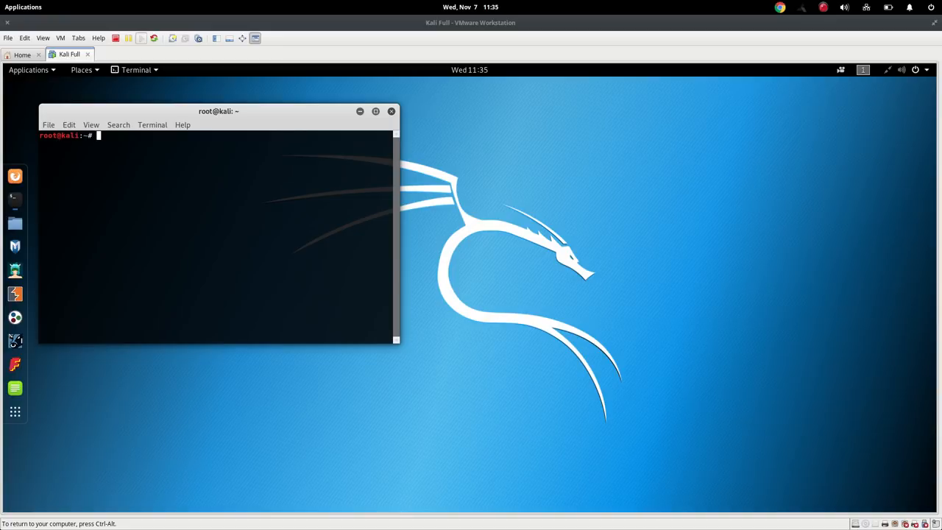
# Step: Delete stray text at the prompt and open the Kali Applications menu
pyautogui.write('ldkldsj')
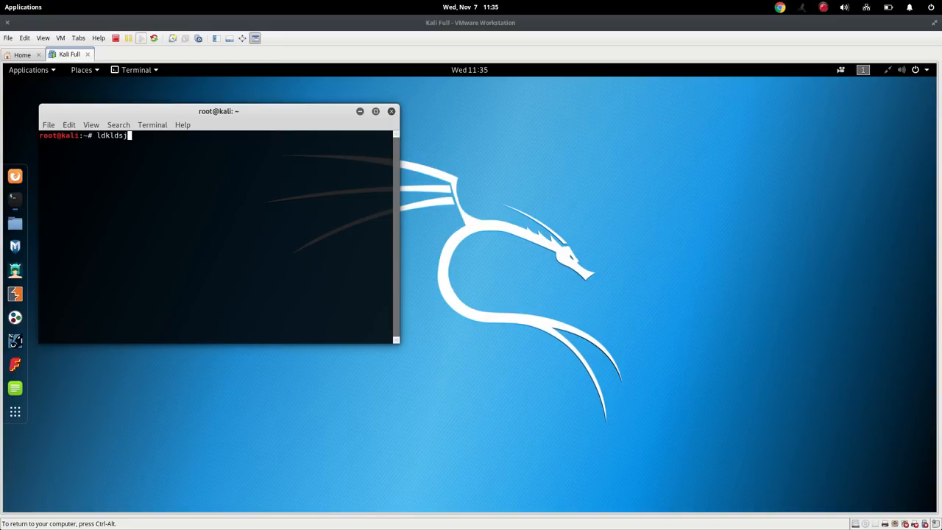
pyautogui.press('BackSpace')
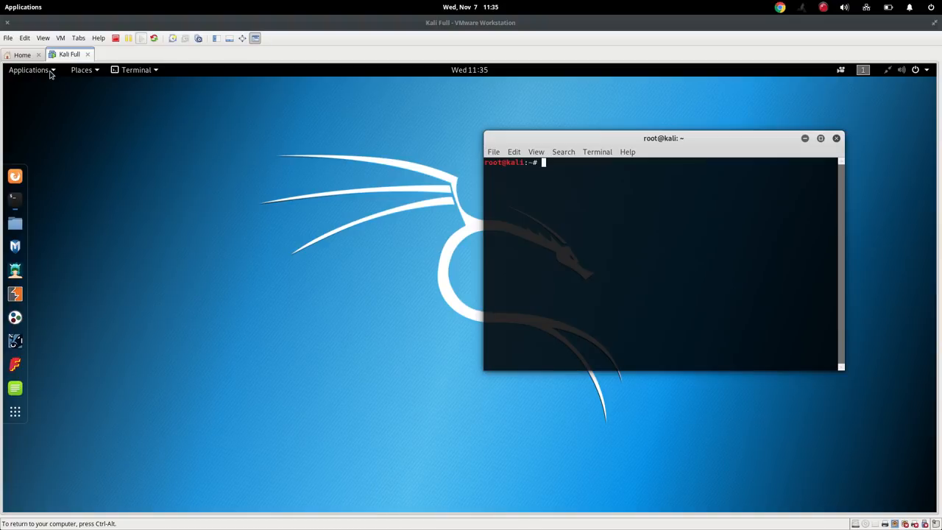
pyautogui.click(29, 70)
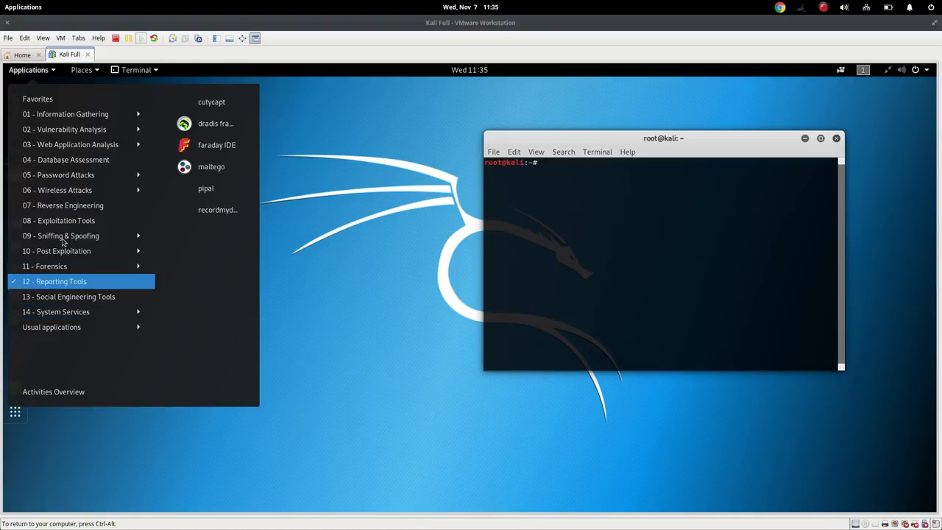